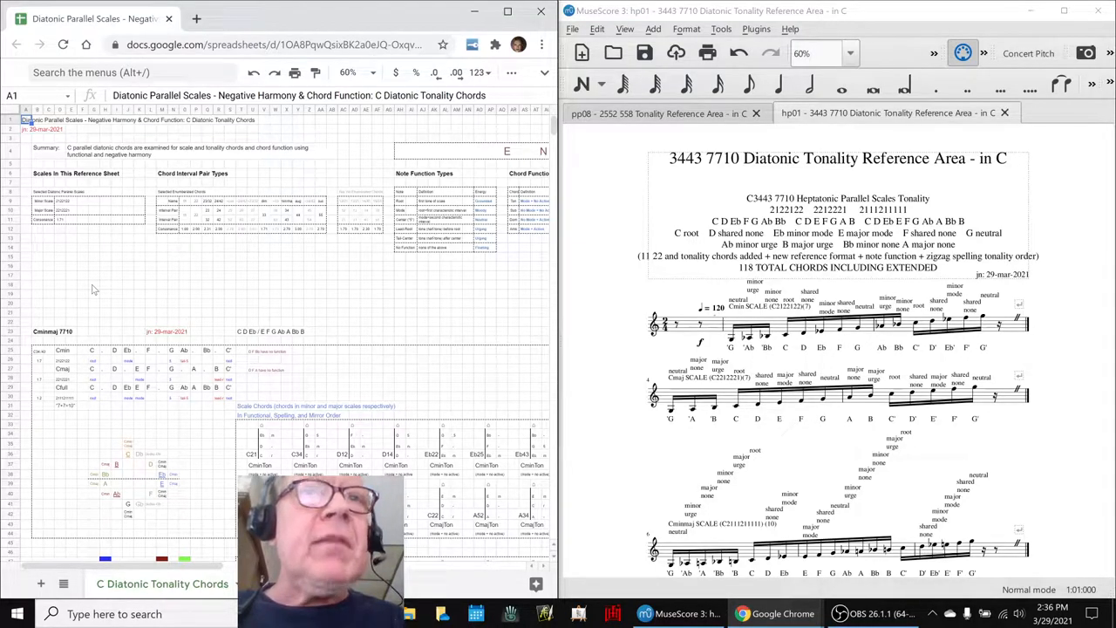
# Step: Scroll through the Composing in Motion notes on the Napkin Diagram sheet
pyautogui.scroll(-3)
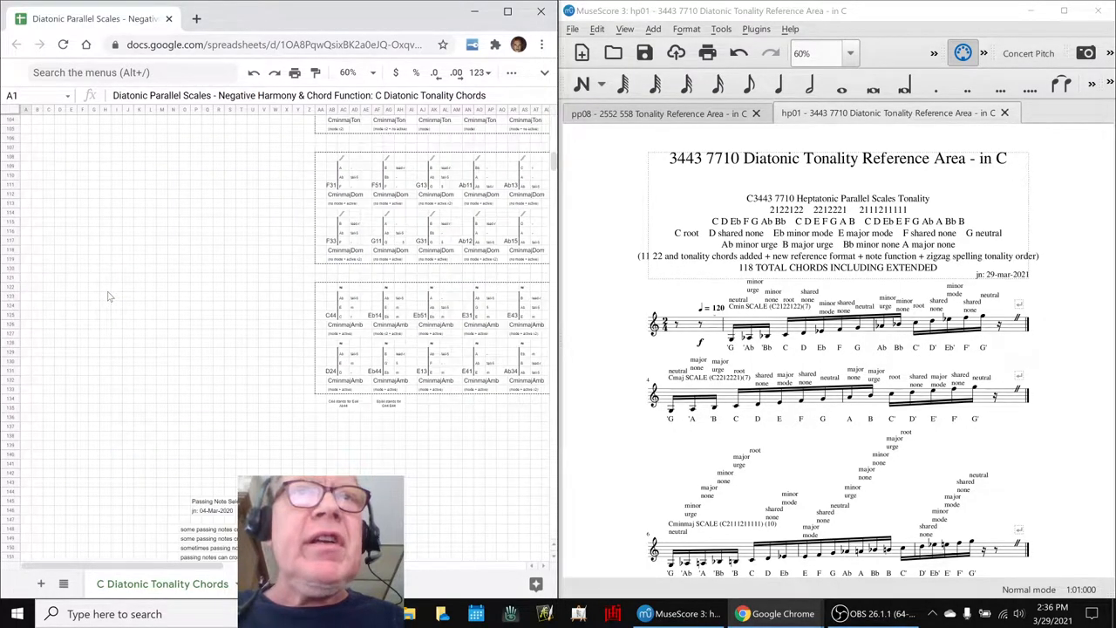
pyautogui.scroll(3)
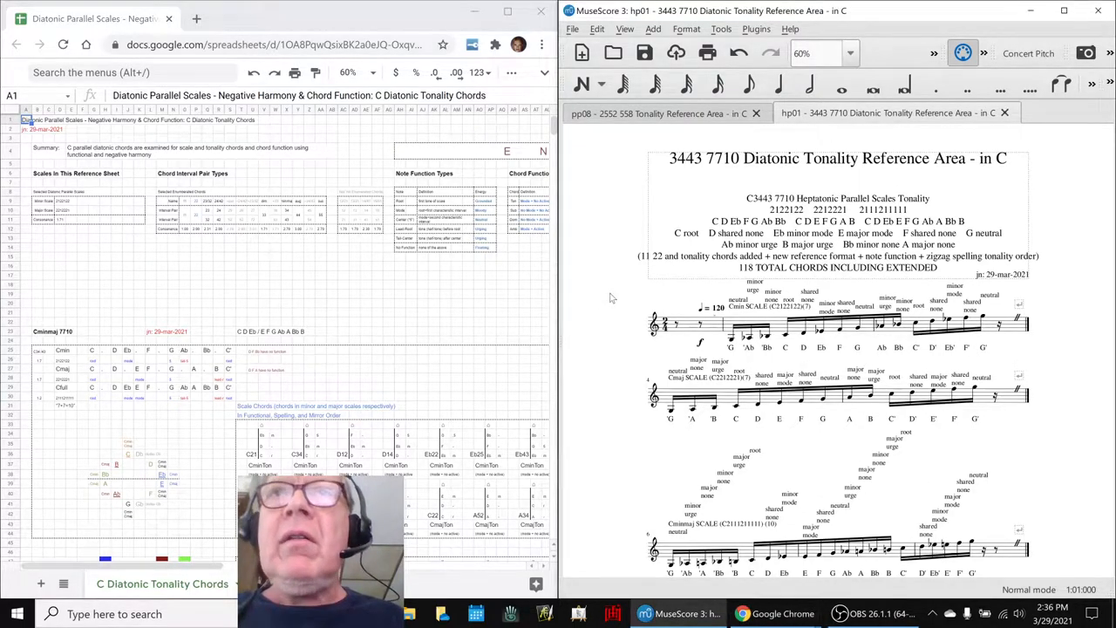
pyautogui.scroll(-3)
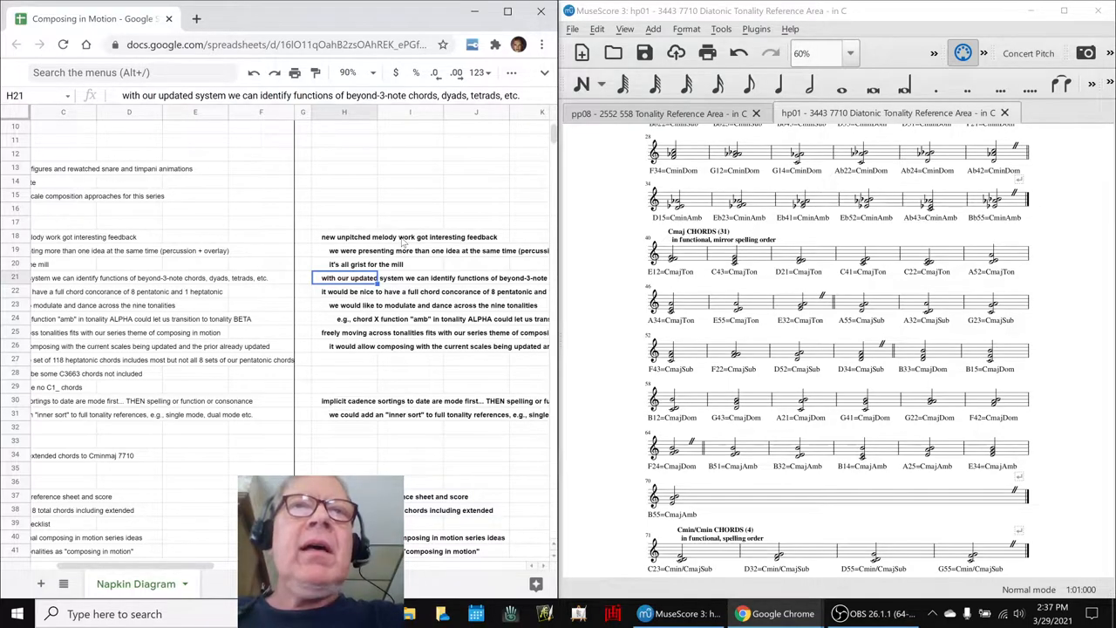
pyautogui.click(410, 278)
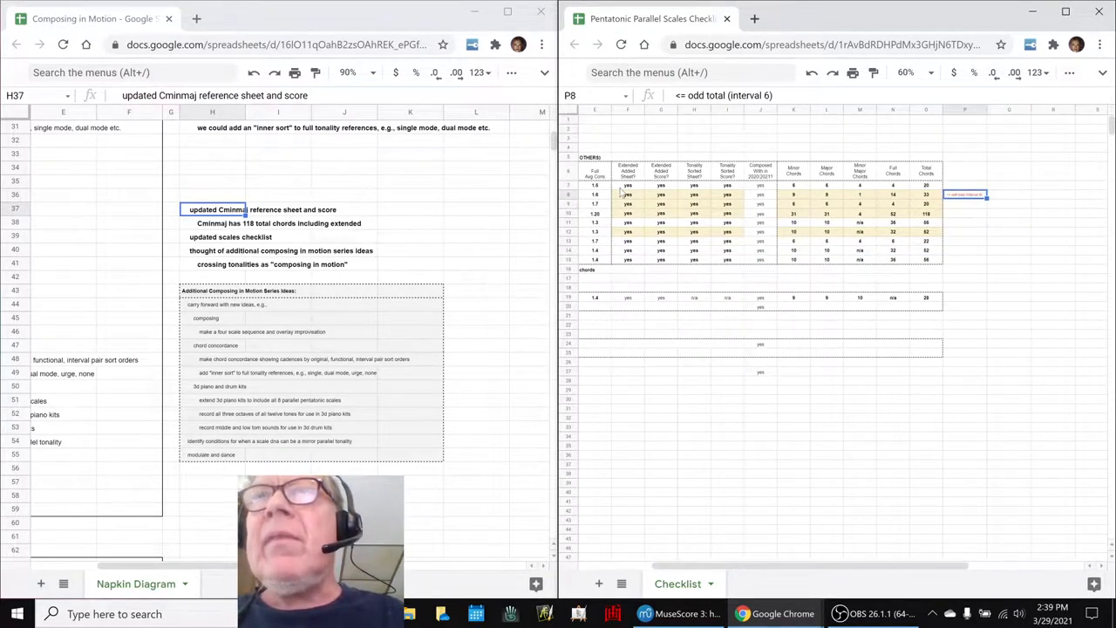
# Step: Bring up the Pentatonic Parallel Scales Checklist beside the Napkin Diagram notes
pyautogui.click(643, 613)
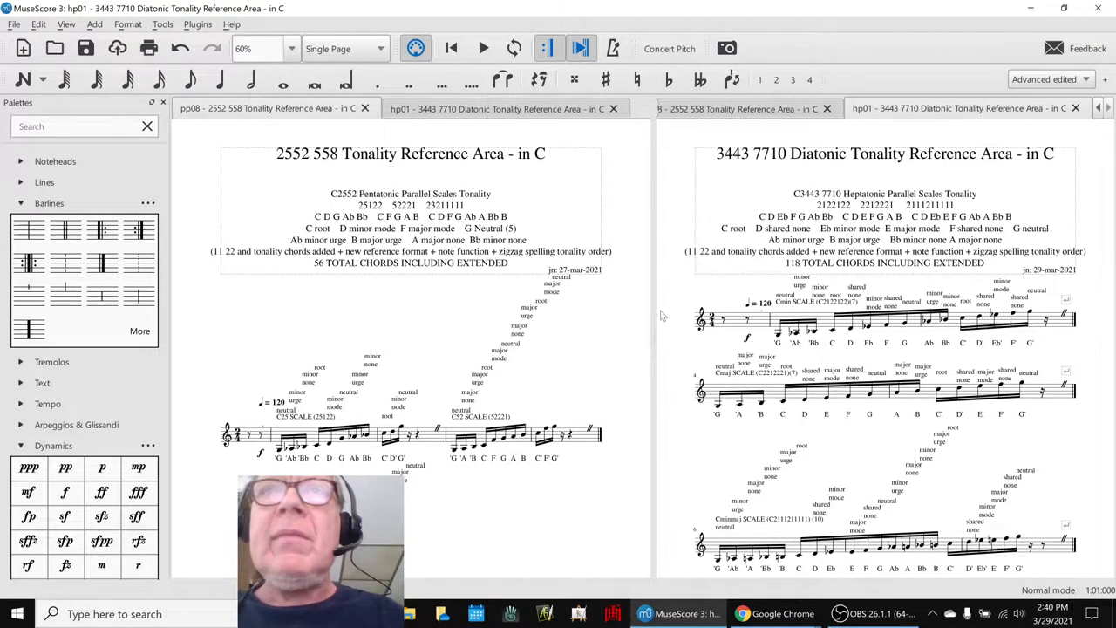
# Step: Make the pp08 2552 558 pentatonic score active beside the hp01 diatonic score
pyautogui.click(276, 108)
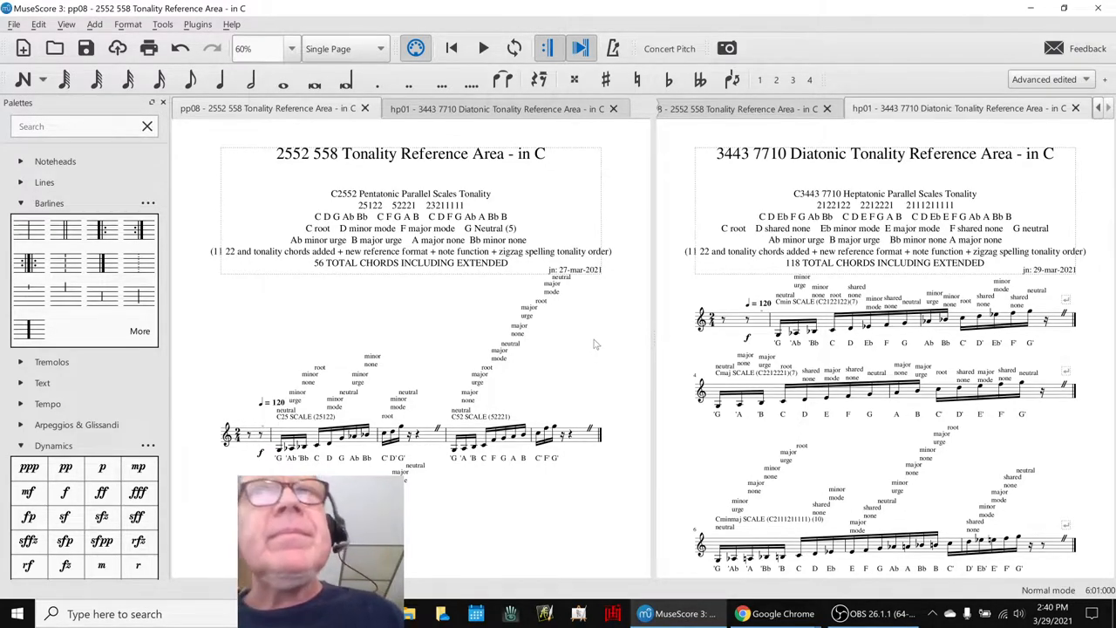